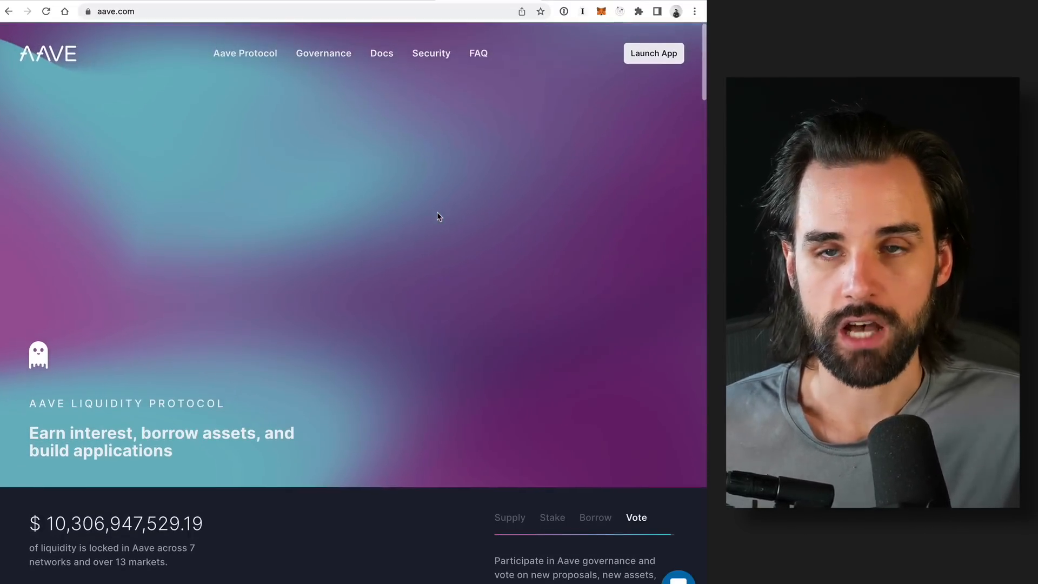
- Launch the Aave app from aave.com and show its Markets list of supply and borrow rates
left_click(510, 517)
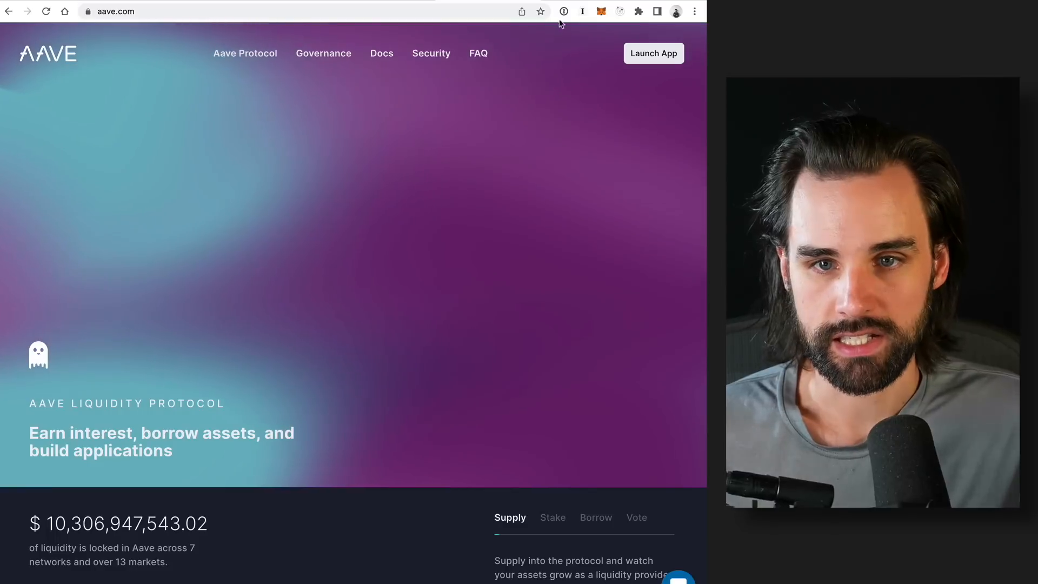
left_click(653, 53)
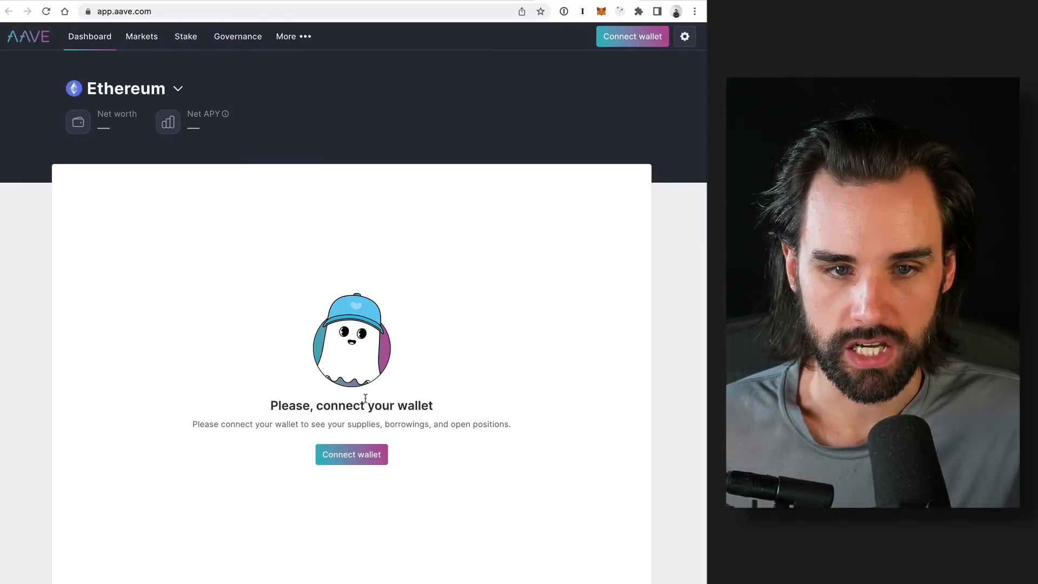
left_click(141, 37)
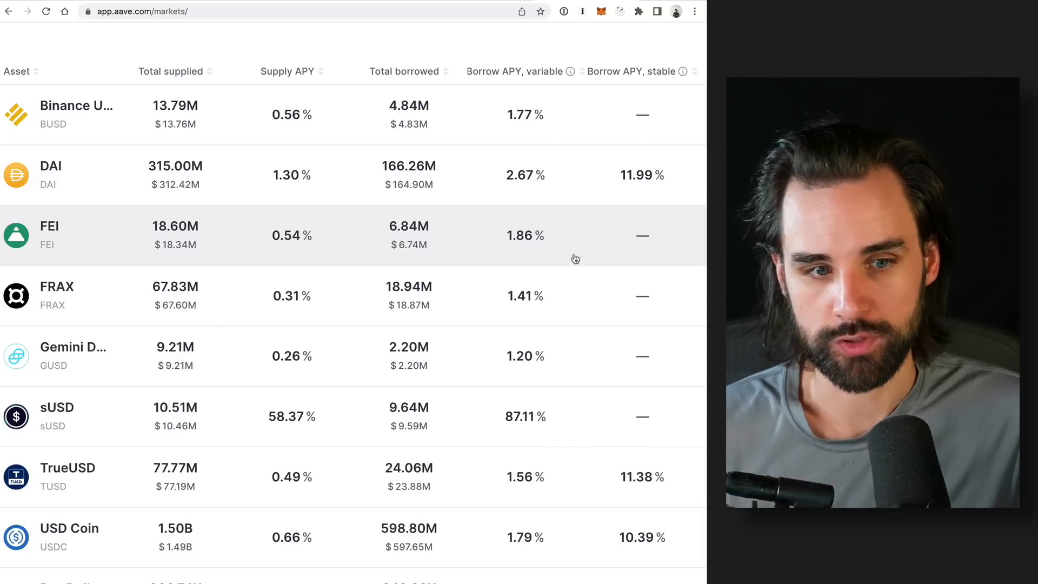
mouse_move(564, 253)
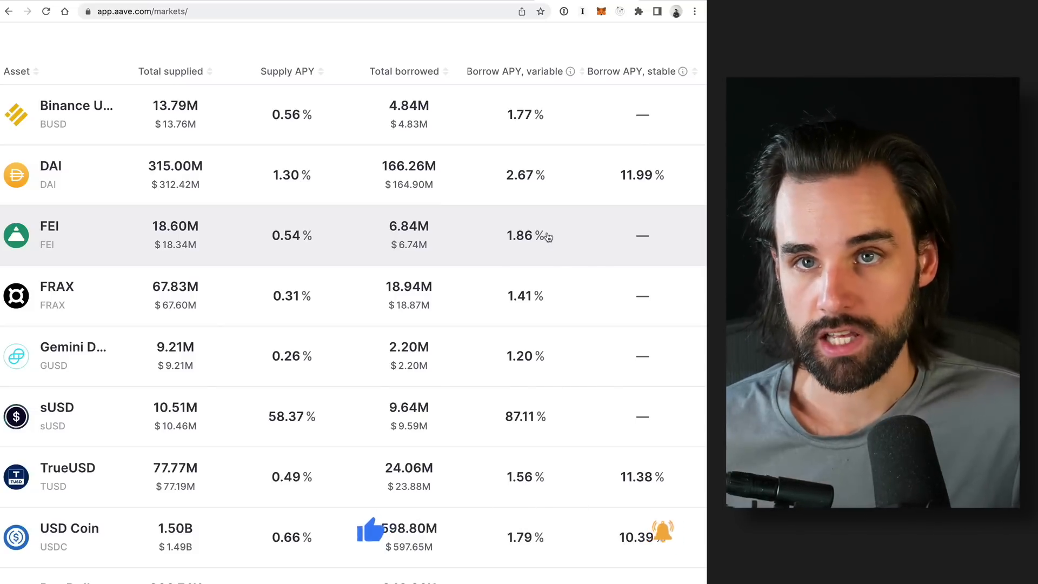
scroll("down", 3)
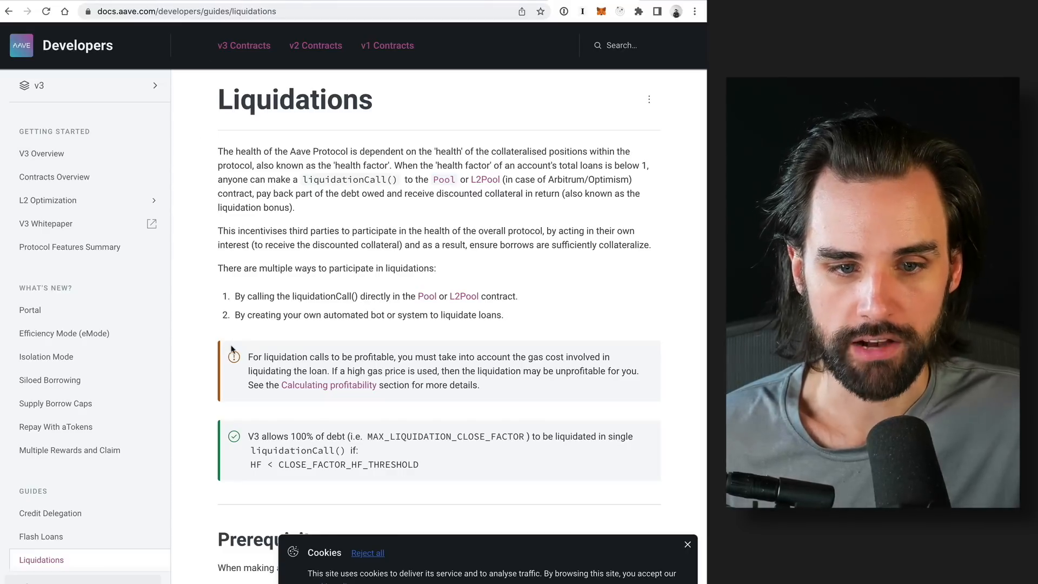
scroll("down", 3)
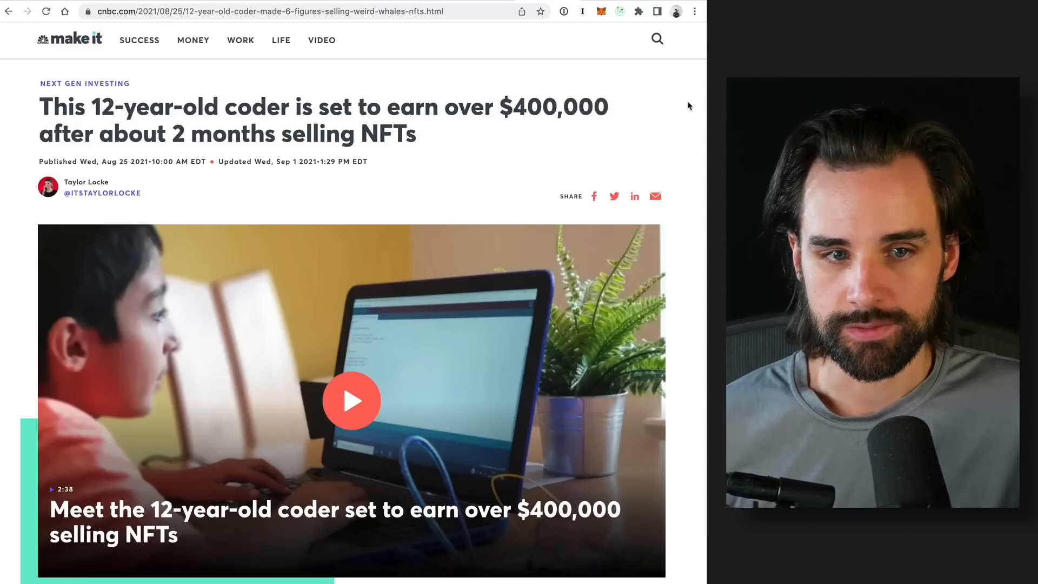
- Select the CNBC headline about the 12-year-old coder earning over $400,000 from NFTs
left_click_drag(40, 106, 415, 134)
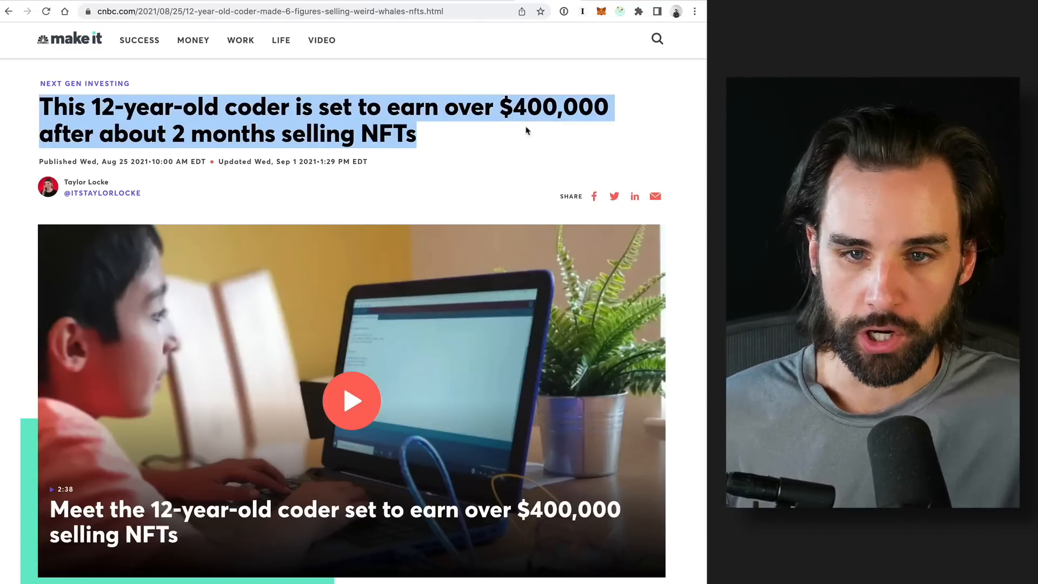
mouse_move(577, 158)
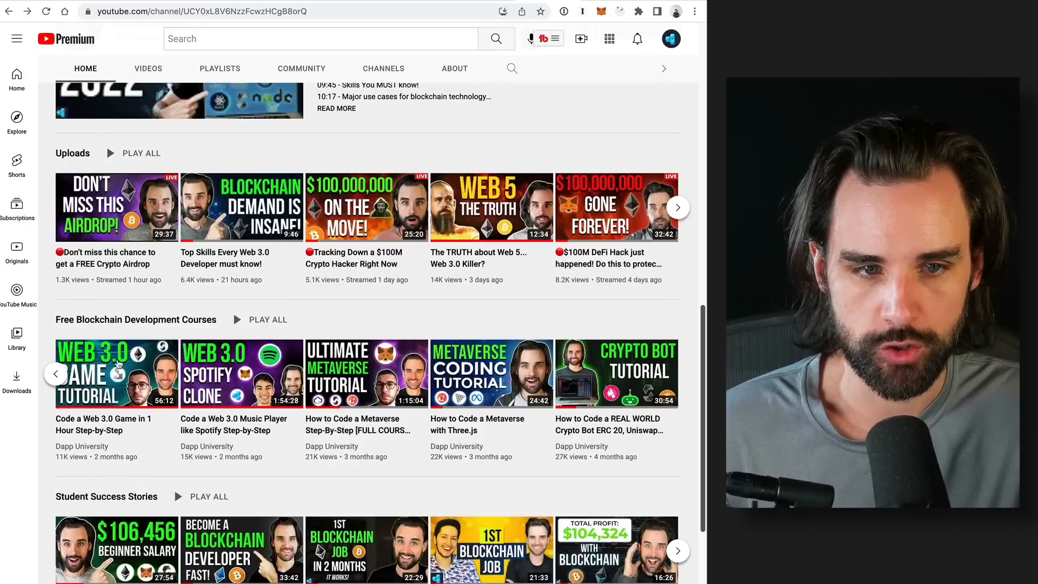
- Scroll down the channel Home tab toward the Free Blockchain Development Courses playlist
scroll("down", 3)
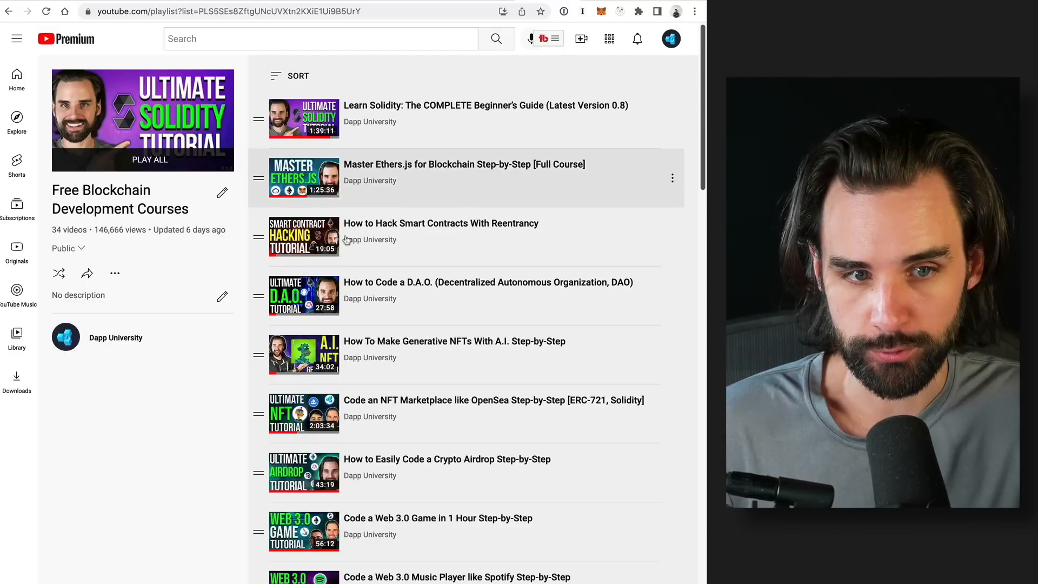
scroll("down", 3)
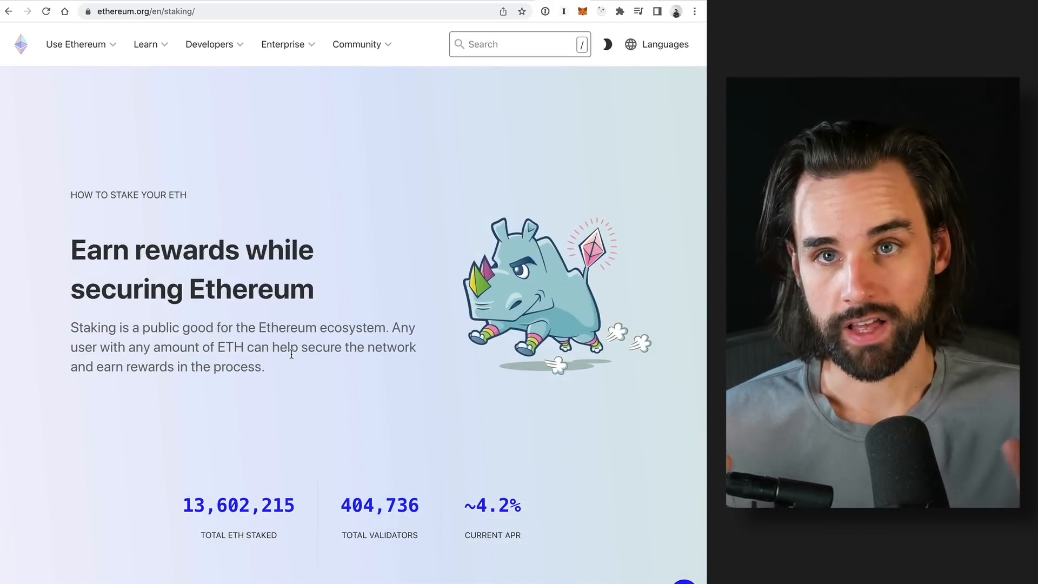
- Scroll to the ethereum.org staking stats row and highlight the ~4.2% current APR figure
scroll("down", 3)
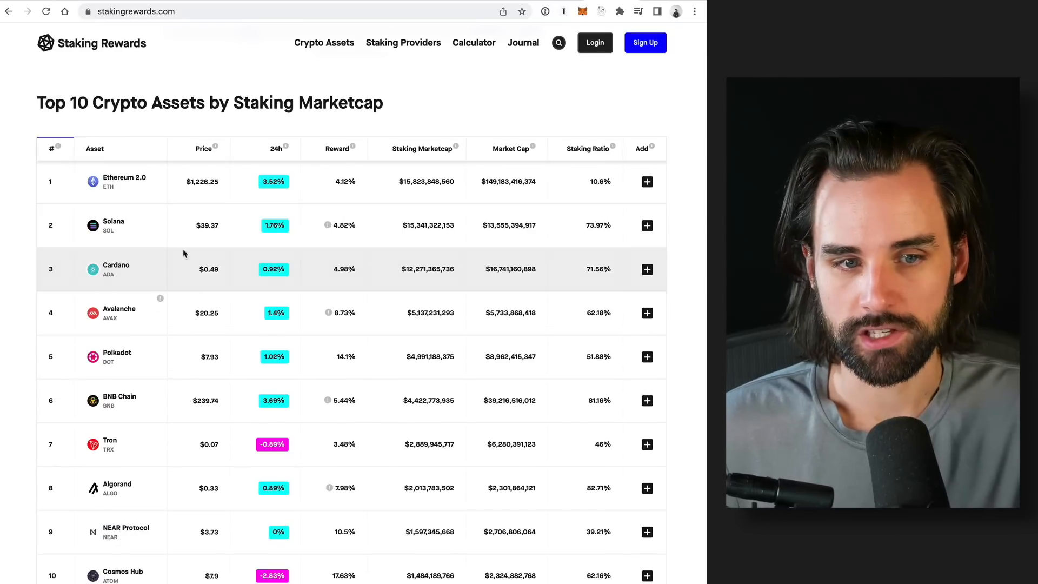
scroll("down", 3)
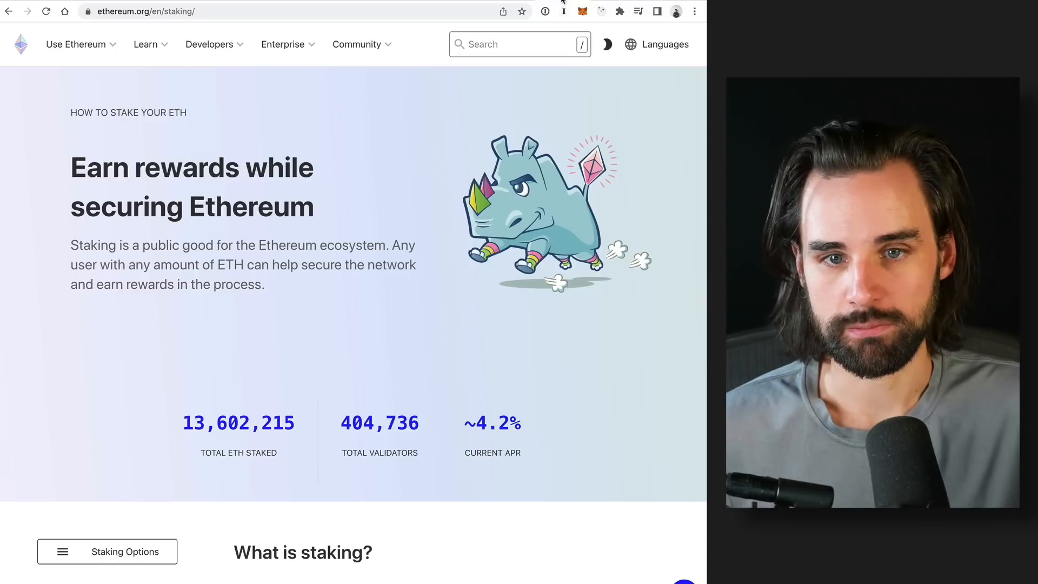
scroll("down", 3)
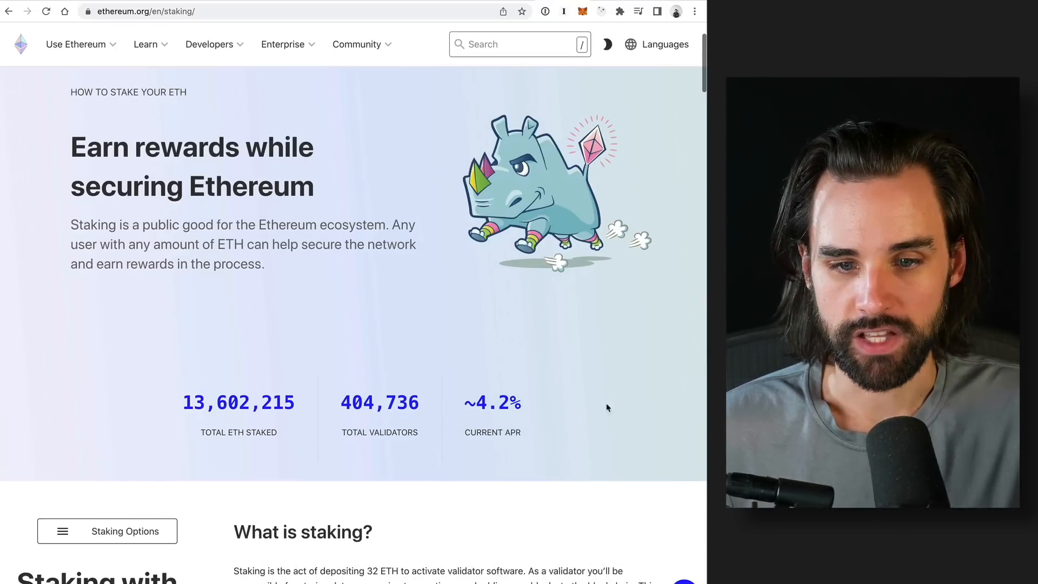
mouse_move(622, 367)
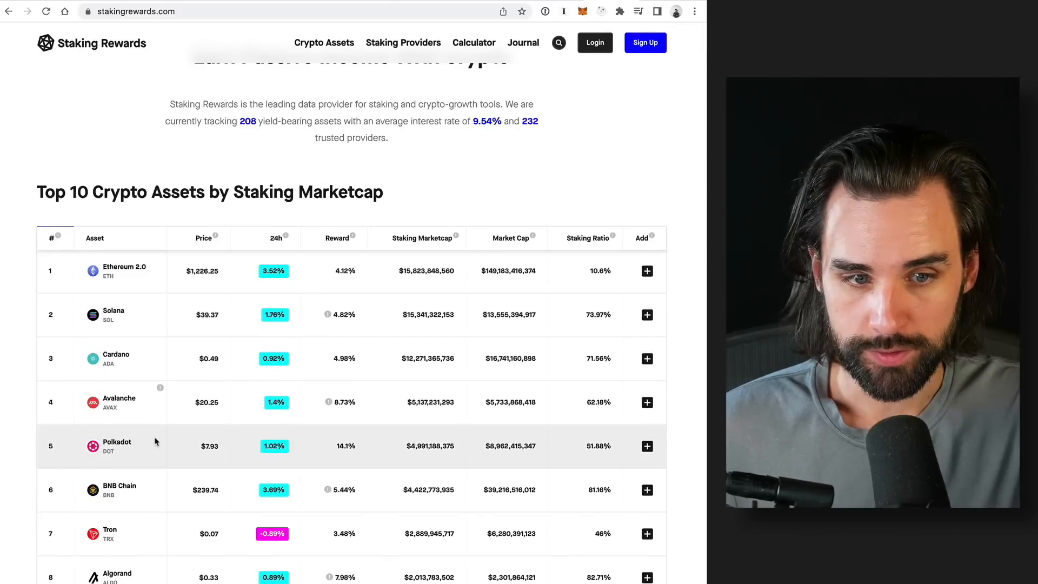
scroll("down", 3)
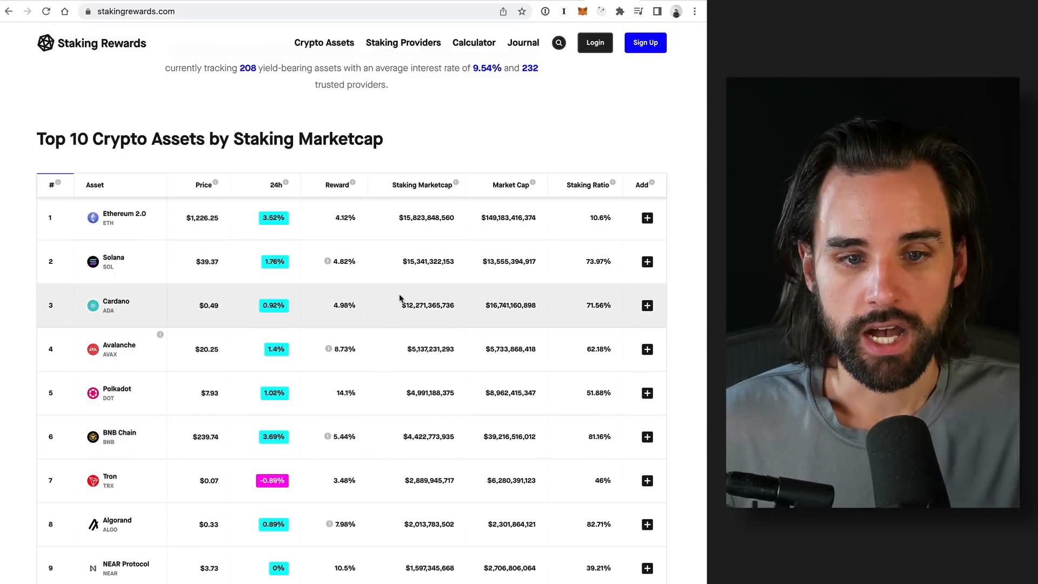
scroll("down", 3)
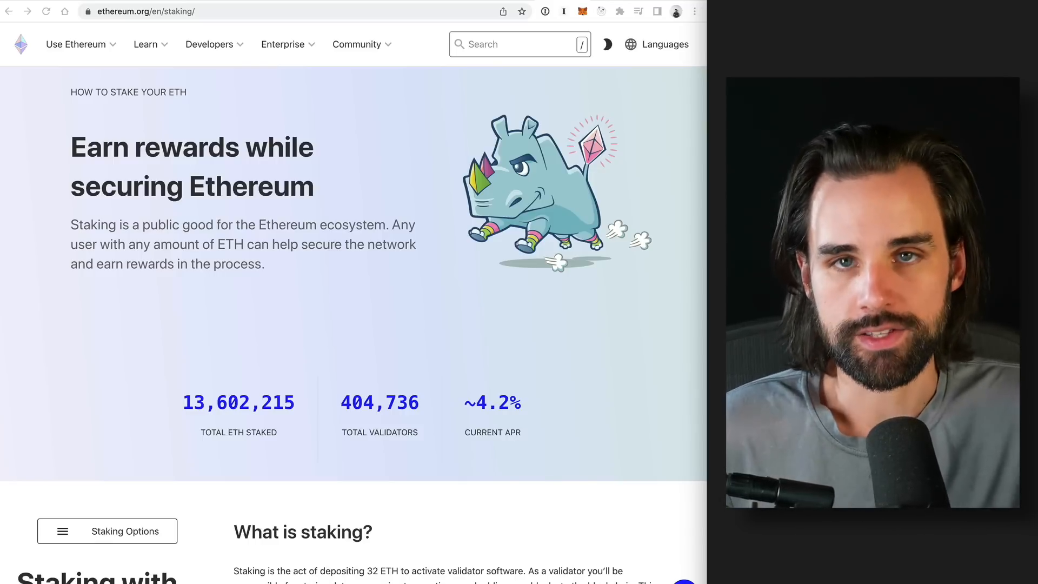
scroll("down", 3)
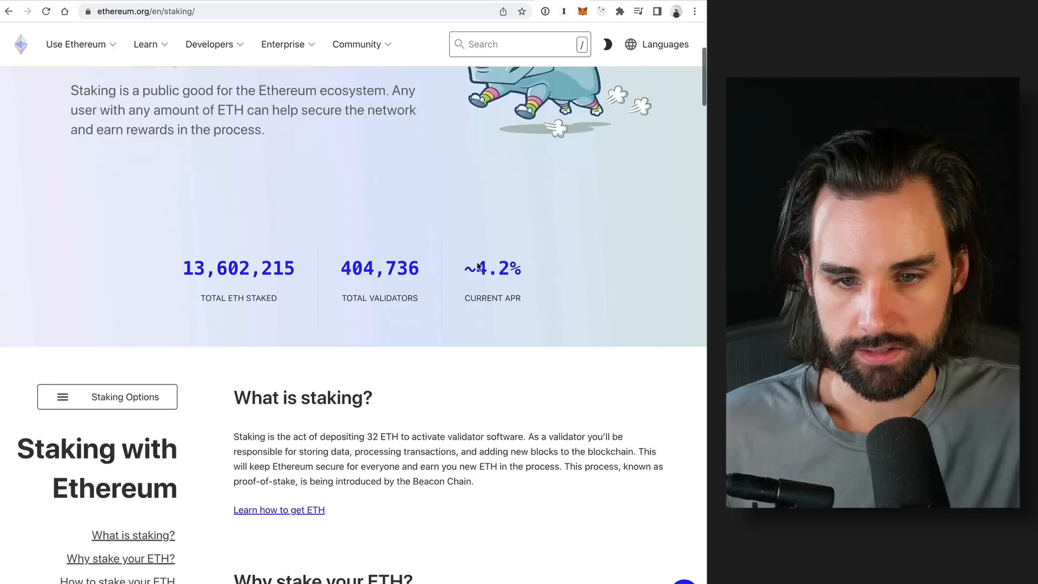
scroll("down", 3)
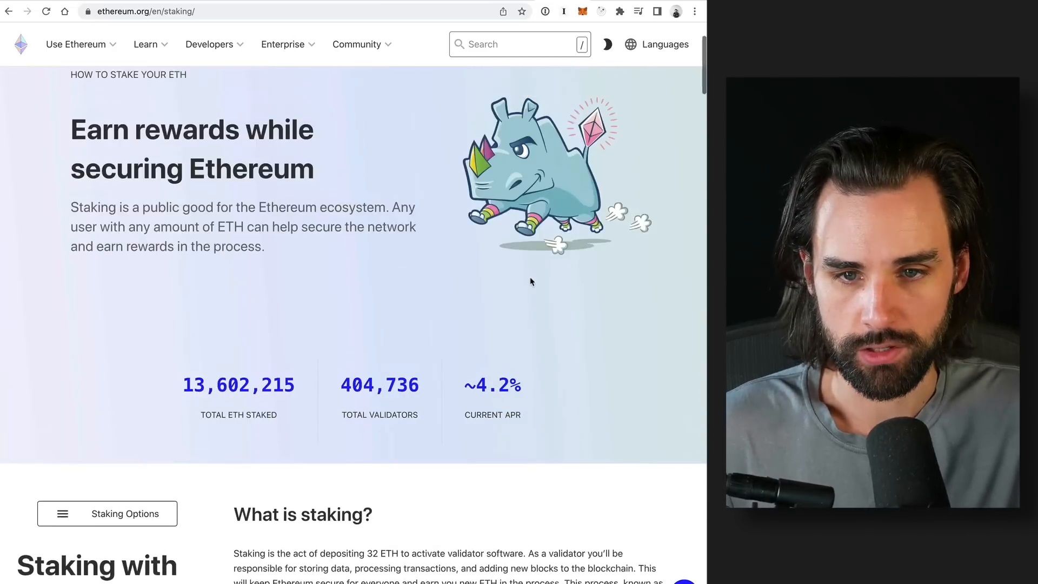
scroll("down", 3)
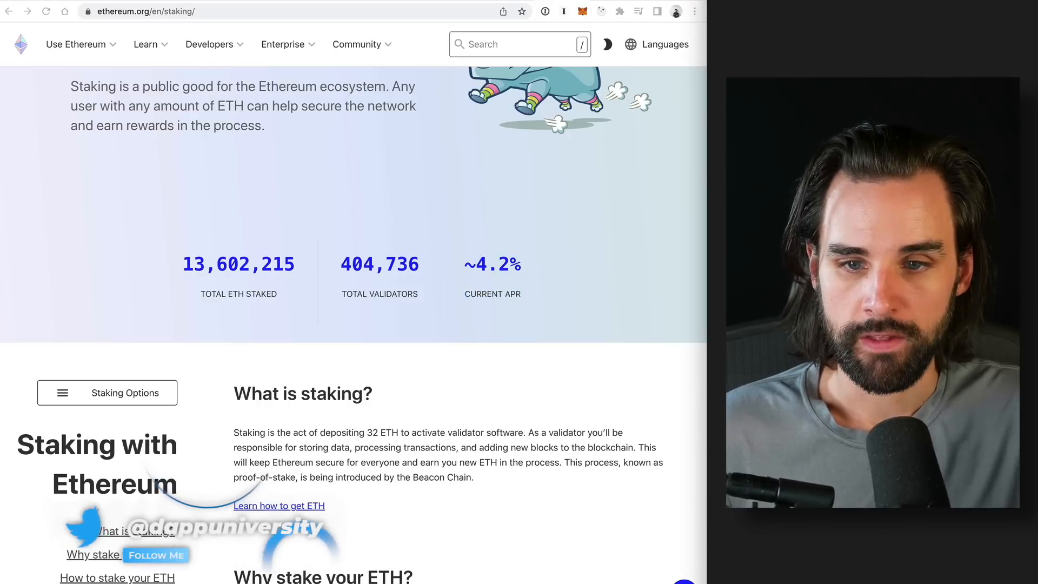
left_click_drag(463, 263, 521, 294)
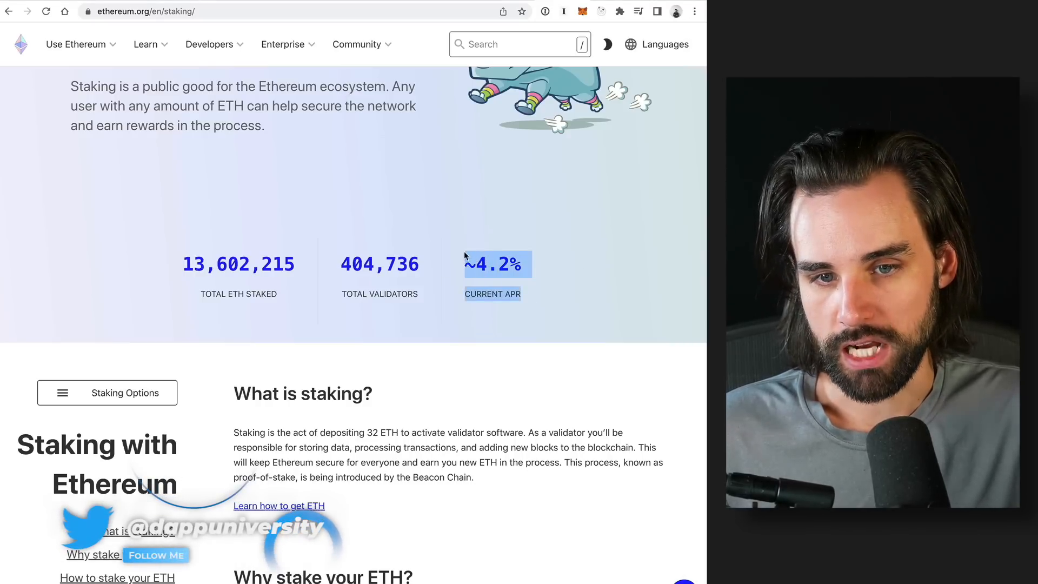
mouse_move(523, 313)
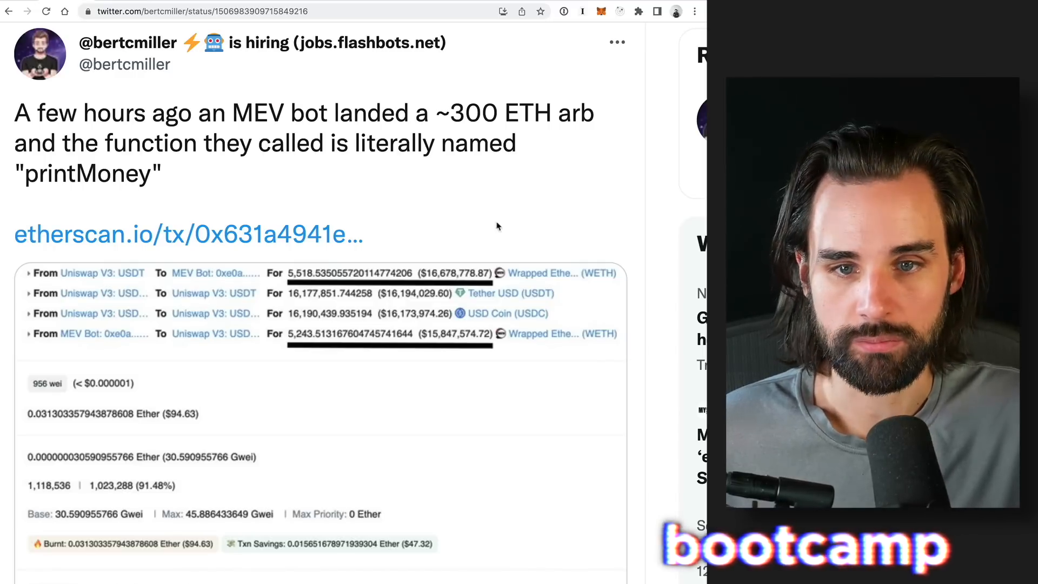
scroll("down", 3)
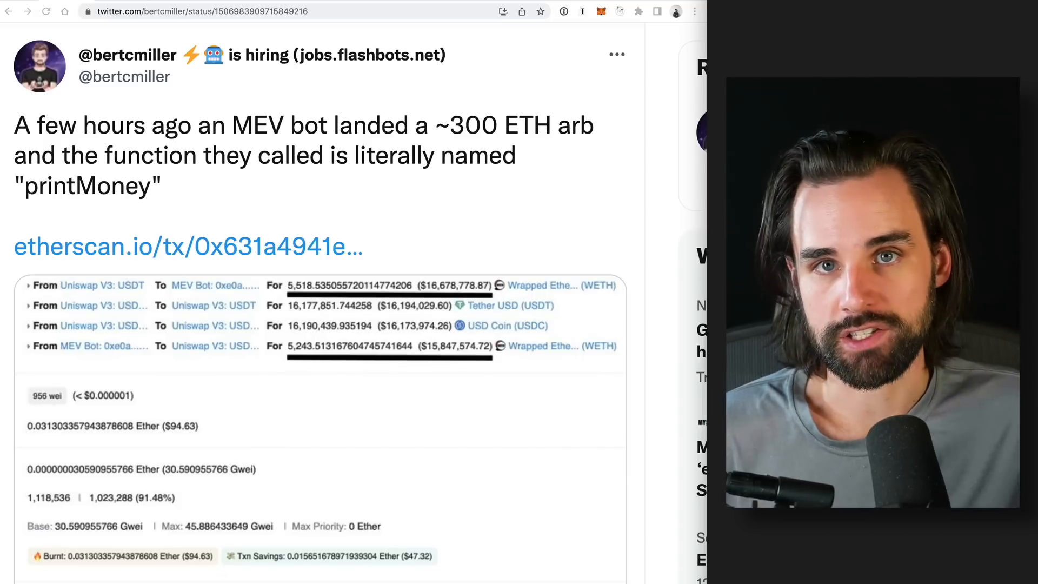
scroll("down", 3)
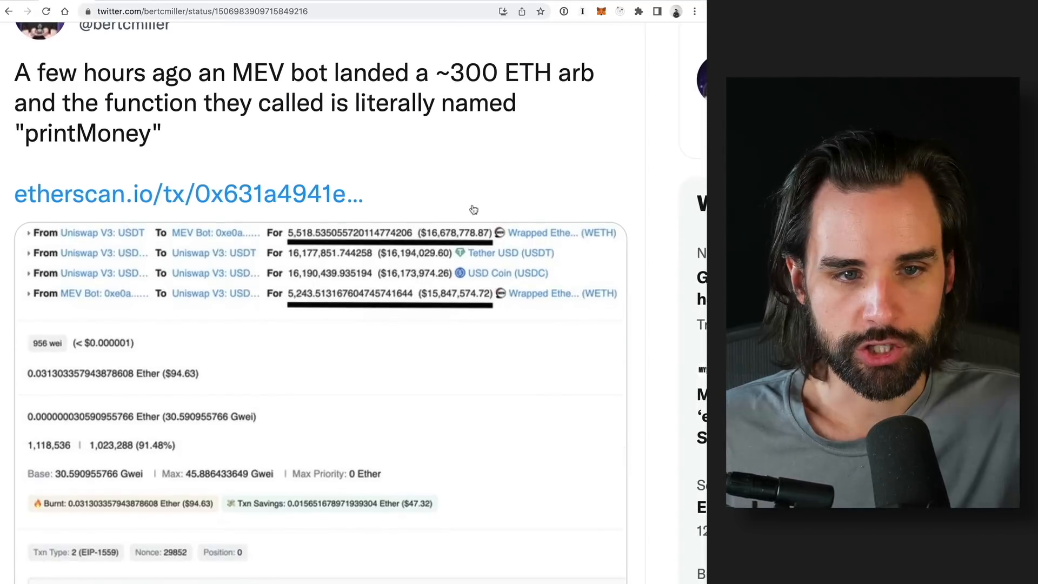
scroll("down", 3)
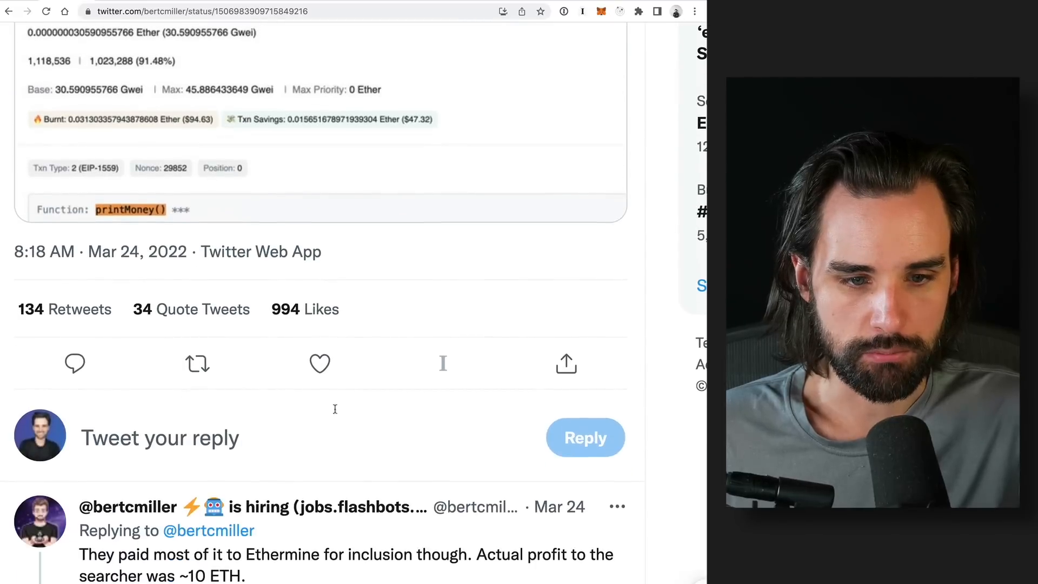
scroll("down", 3)
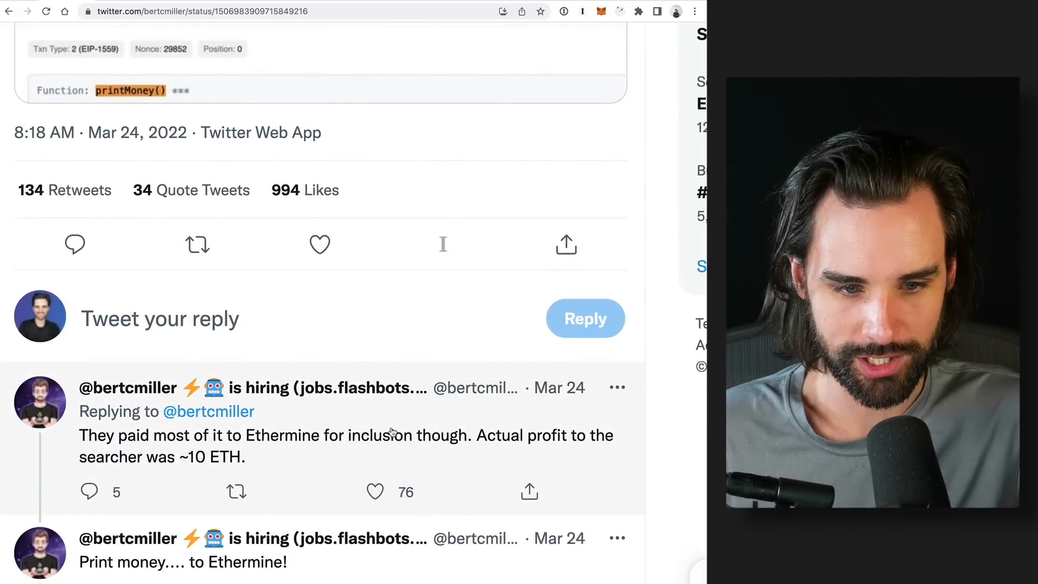
scroll("up", 3)
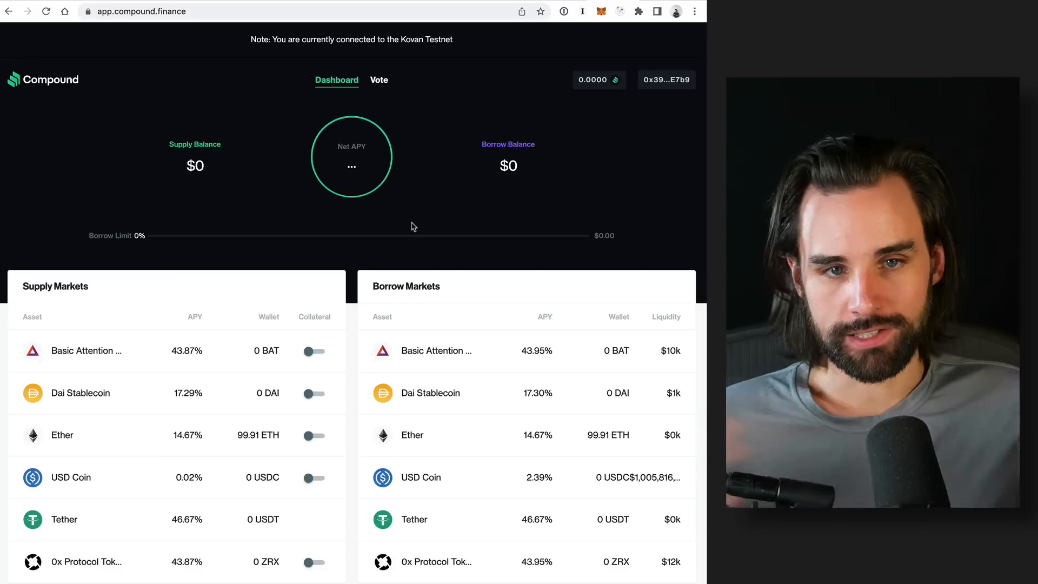
mouse_move(356, 179)
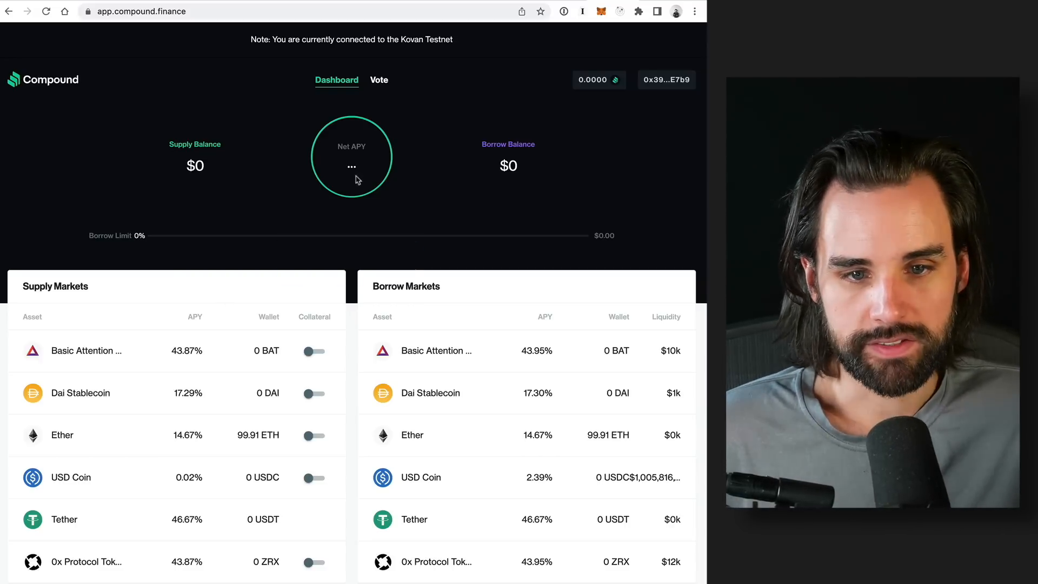
mouse_move(355, 295)
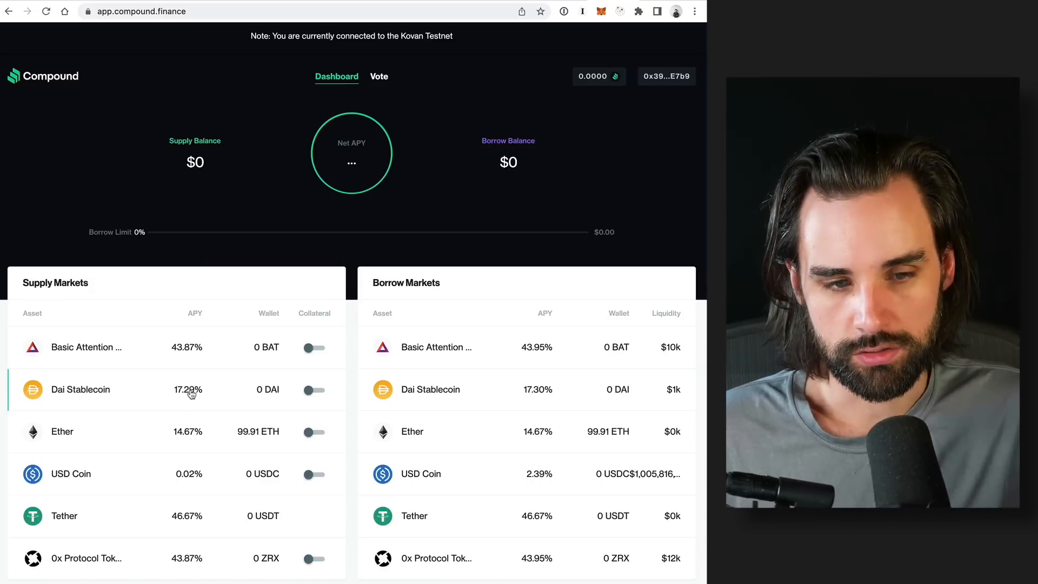
mouse_move(424, 473)
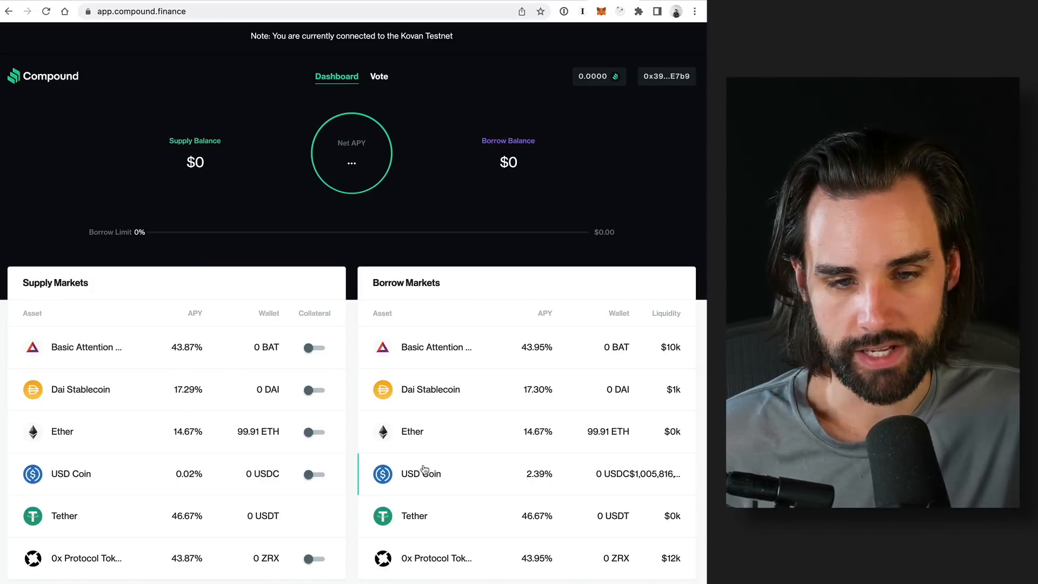
mouse_move(346, 405)
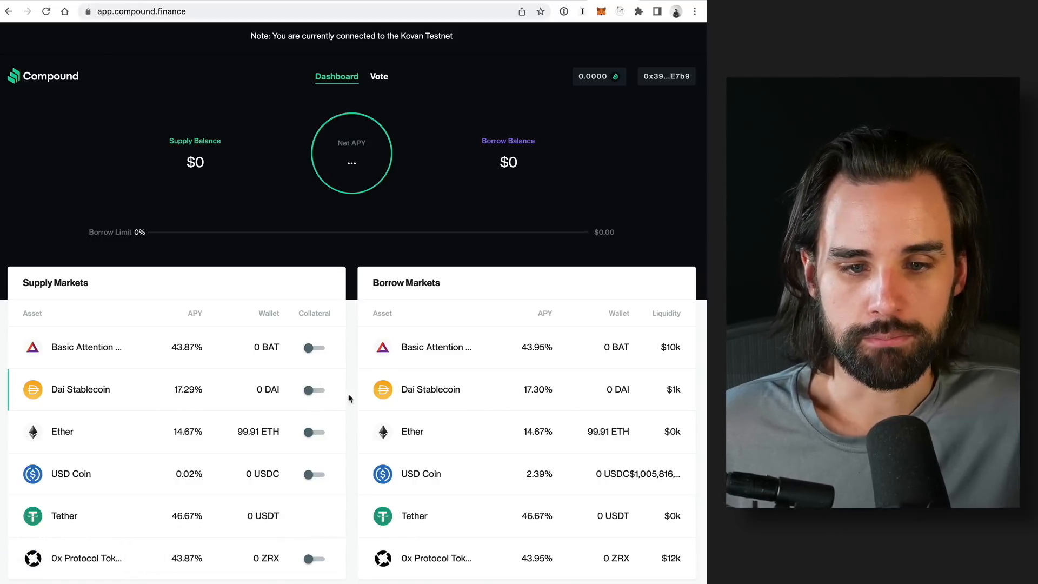
mouse_move(288, 399)
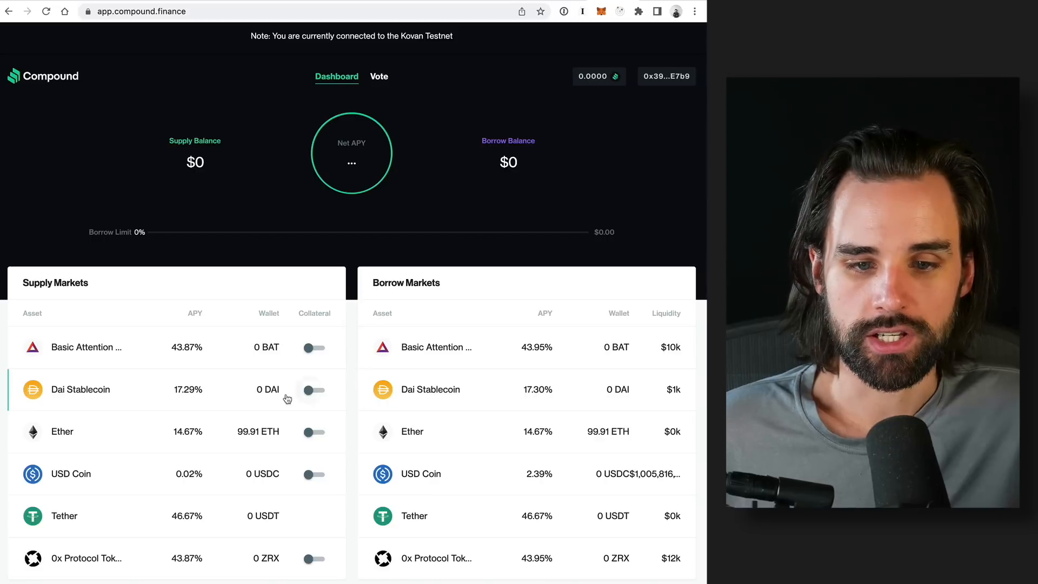
mouse_move(347, 402)
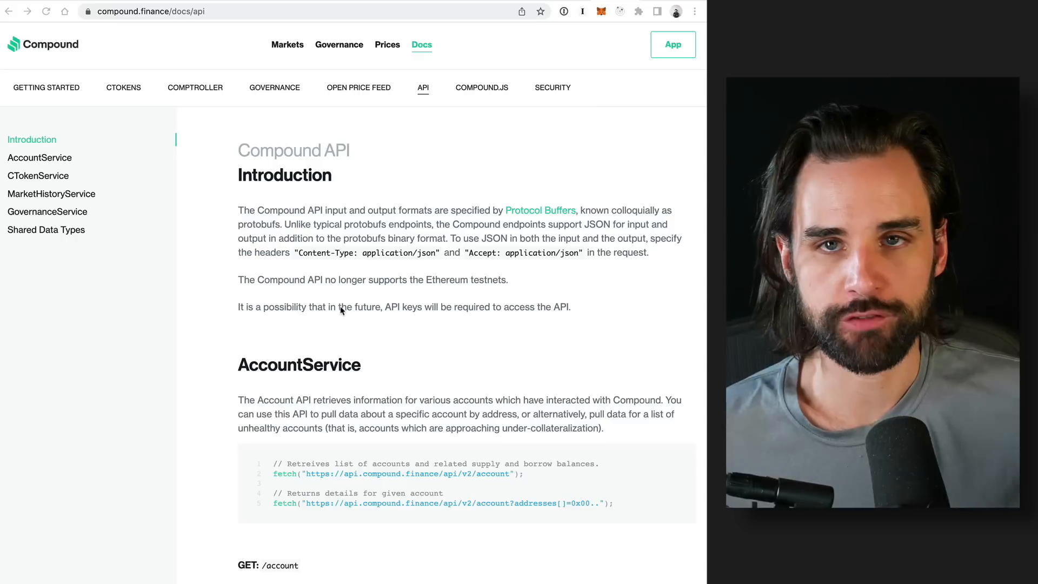
mouse_move(503, 270)
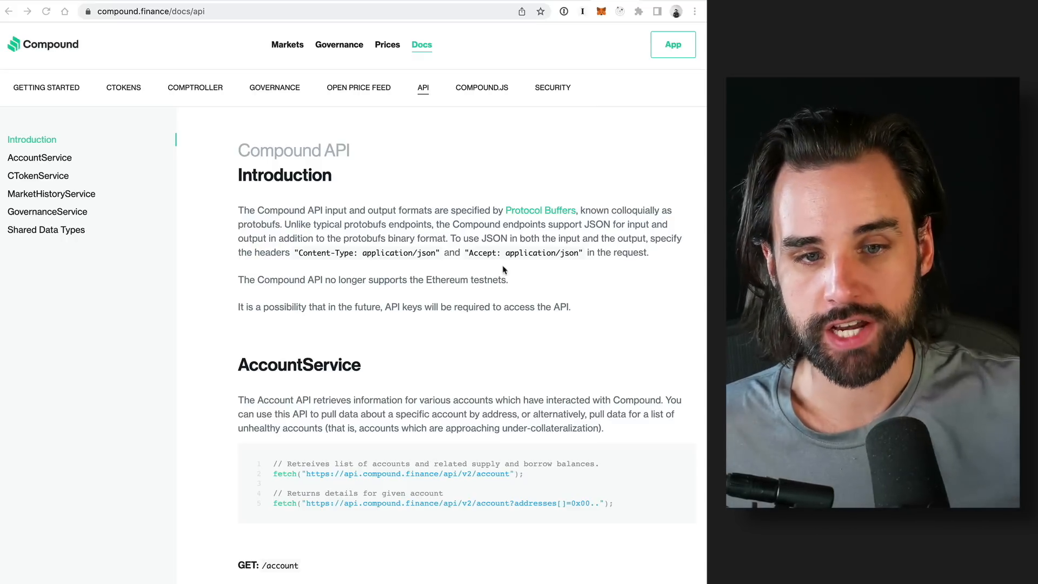
mouse_move(70, 91)
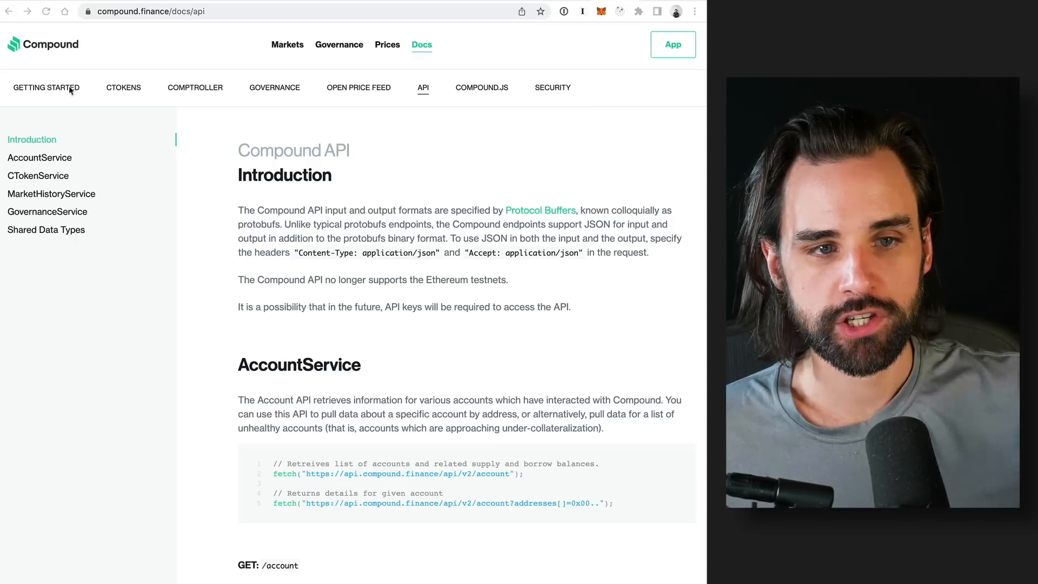
mouse_move(139, 37)
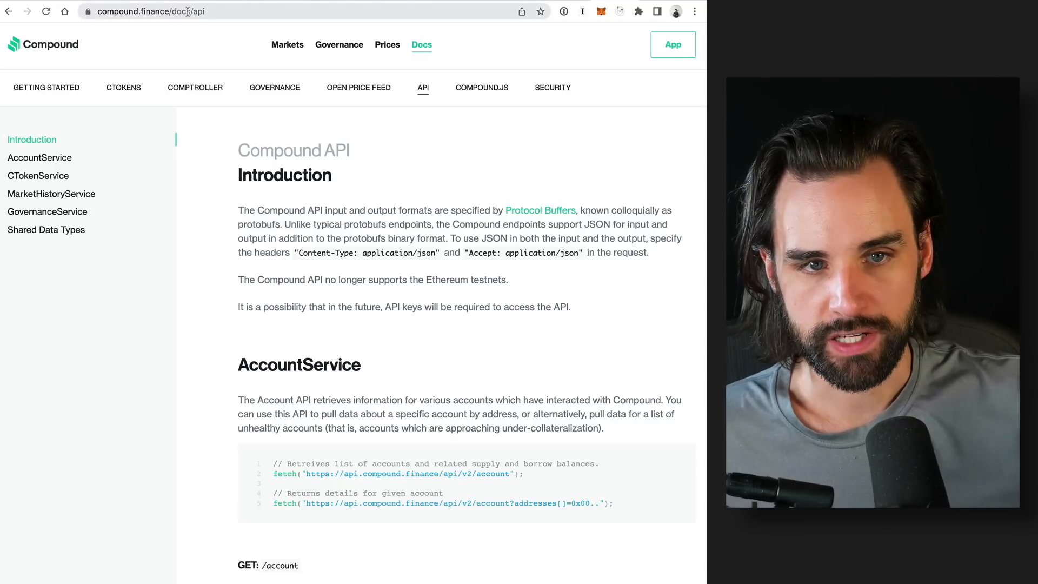
- Browse the Compound API docs' CTokenService section and scroll through its tables
scroll("down", 3)
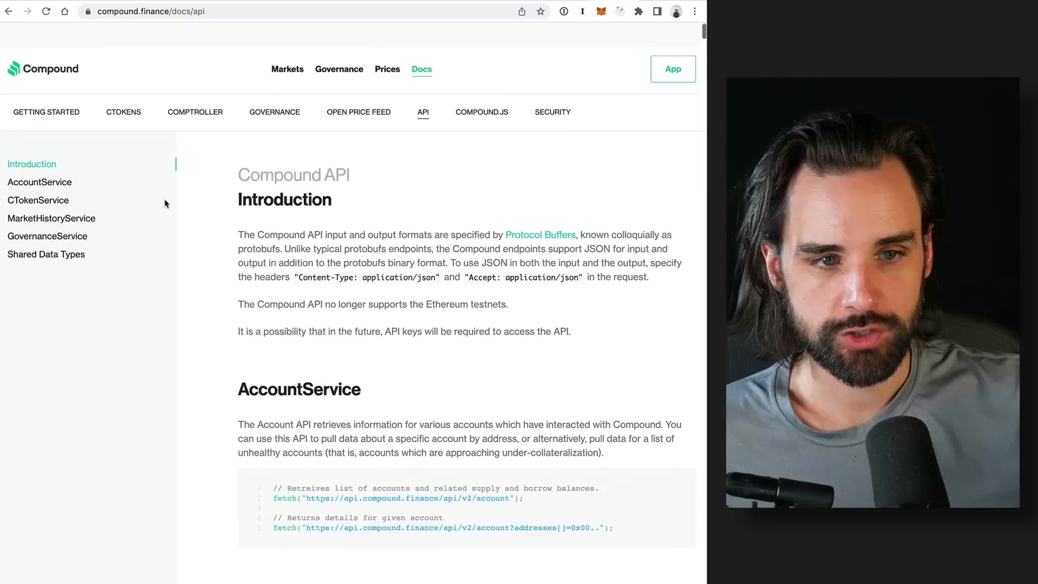
left_click(38, 201)
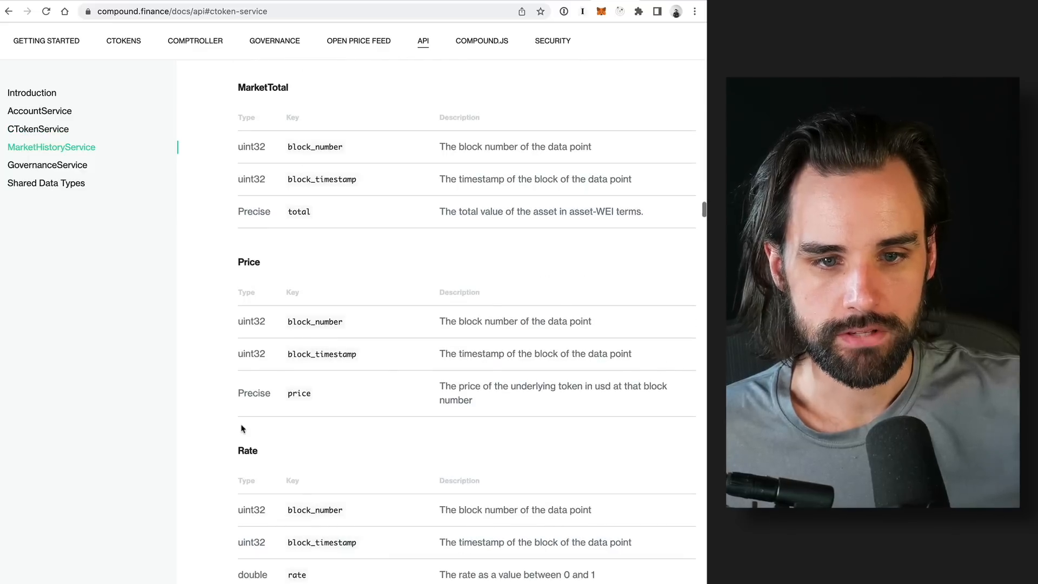
scroll("down", 3)
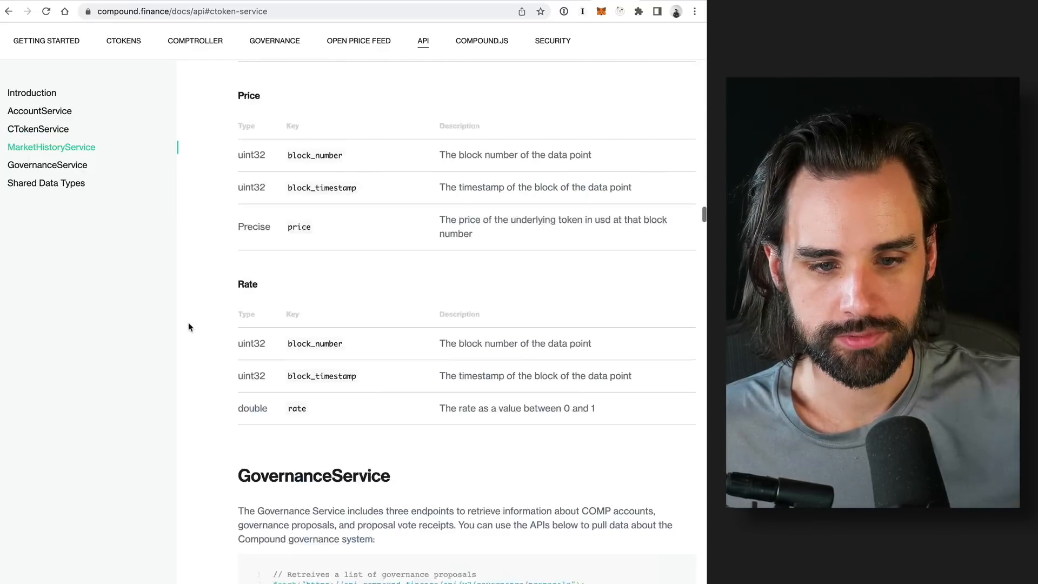
scroll("down", 3)
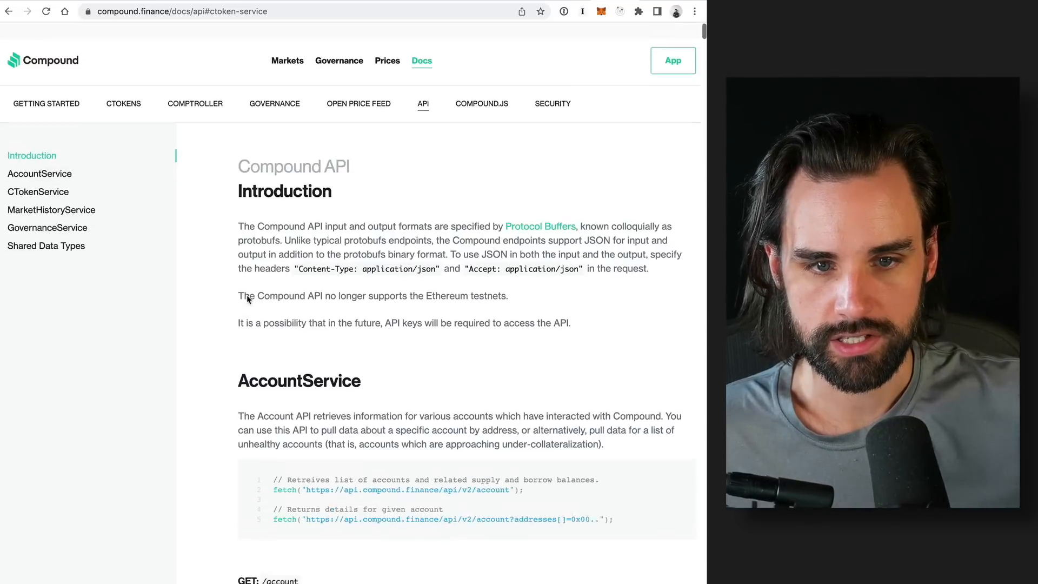
scroll("down", 3)
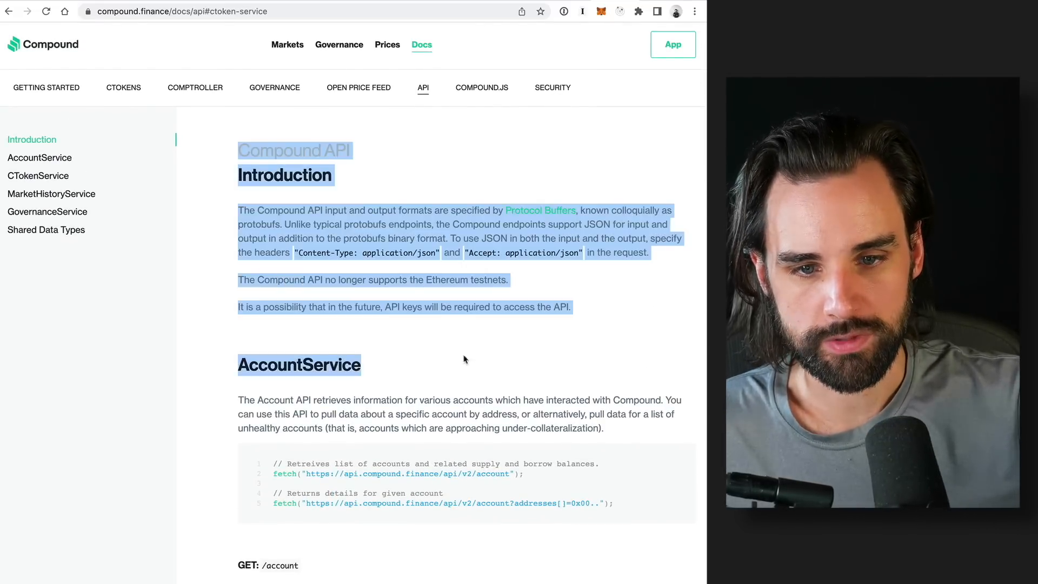
right_click(542, 355)
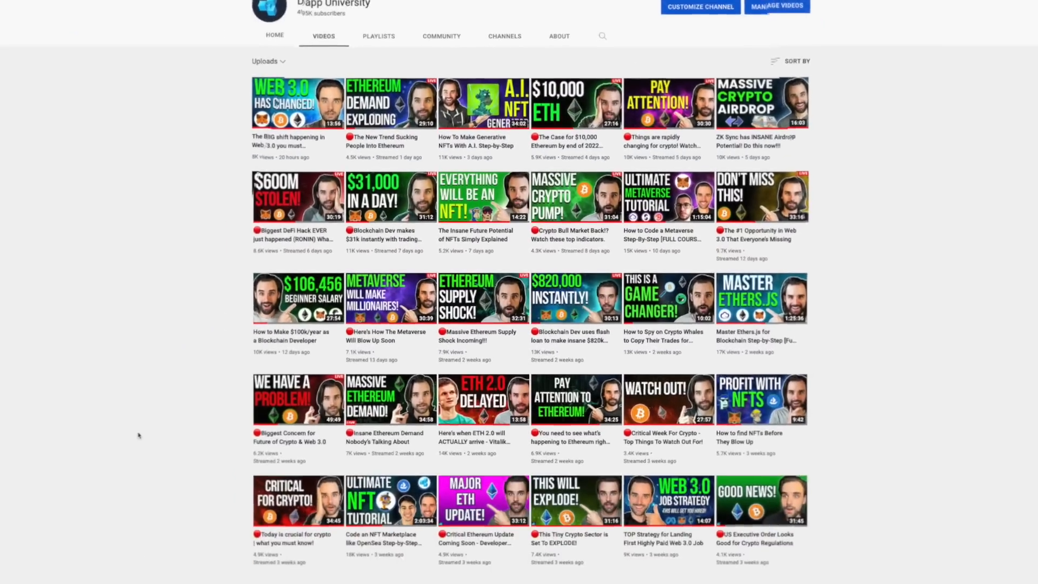
- Scroll down the channel's Videos grid to reveal older uploads
scroll("down", 3)
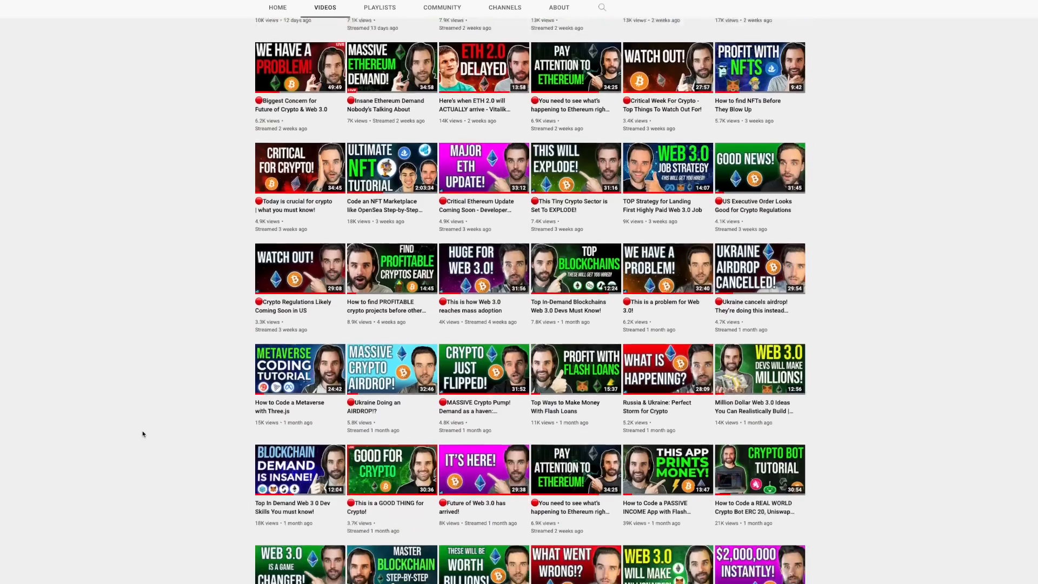
scroll("down", 3)
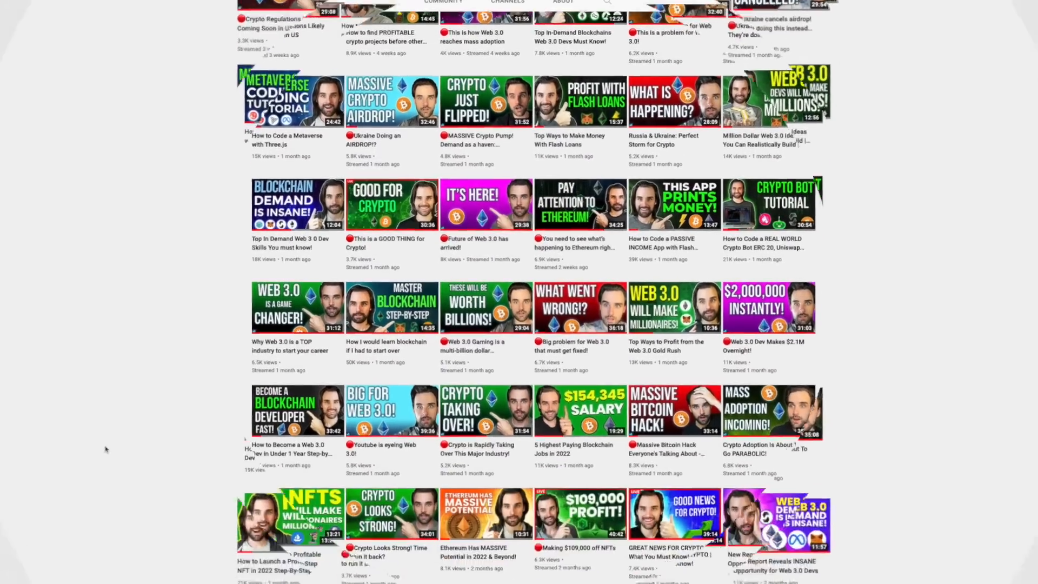